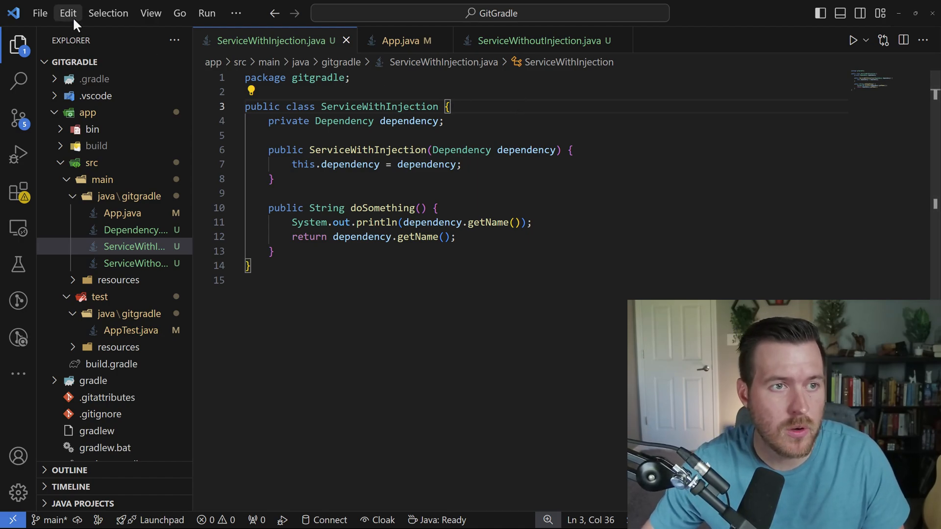
Show the Edit menu's comment commands for ServiceWithInjection.java.
click(68, 13)
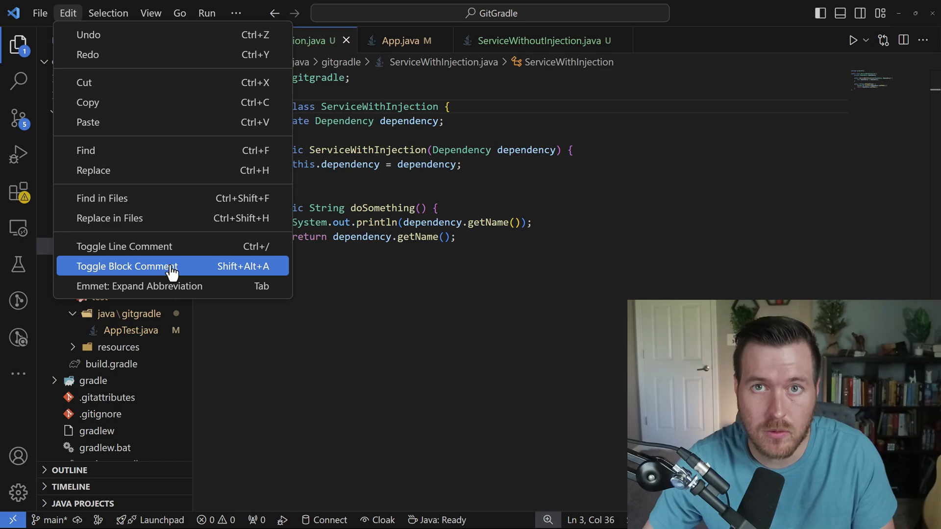
Insert a block comment in the class with lines 'Type whatever', 'Something' and 'Sa'.
click(124, 266)
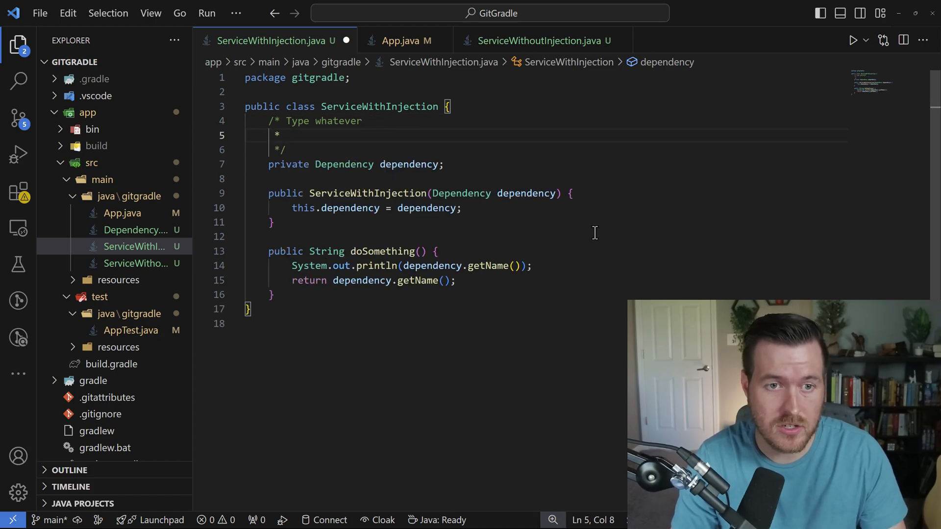
text(Something)
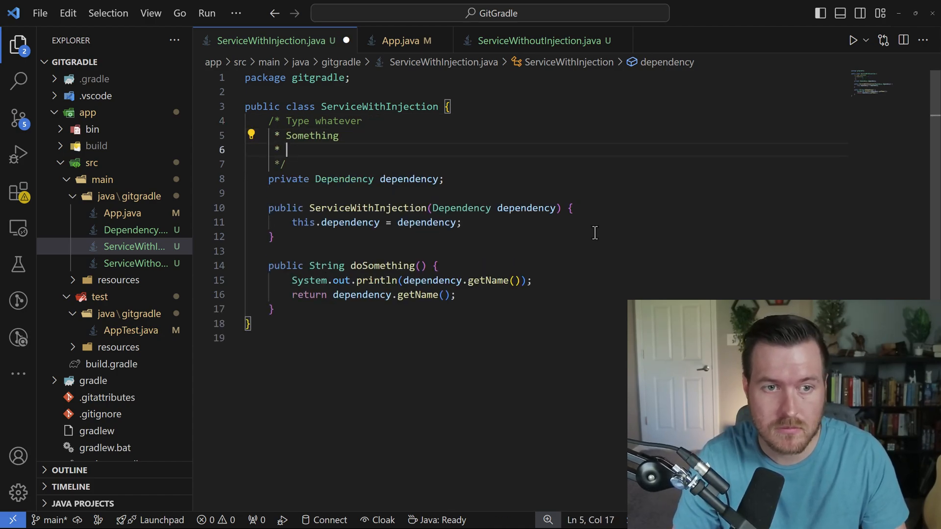
text(S)
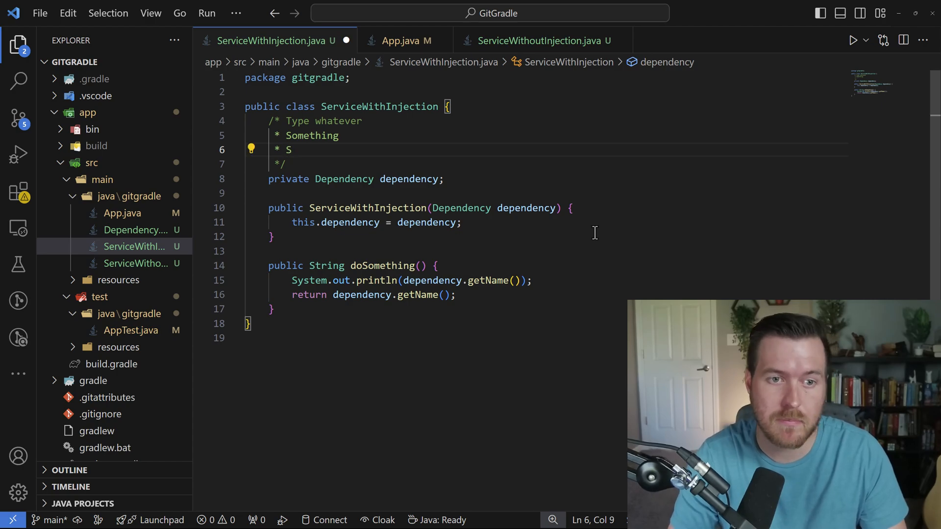
text(a)
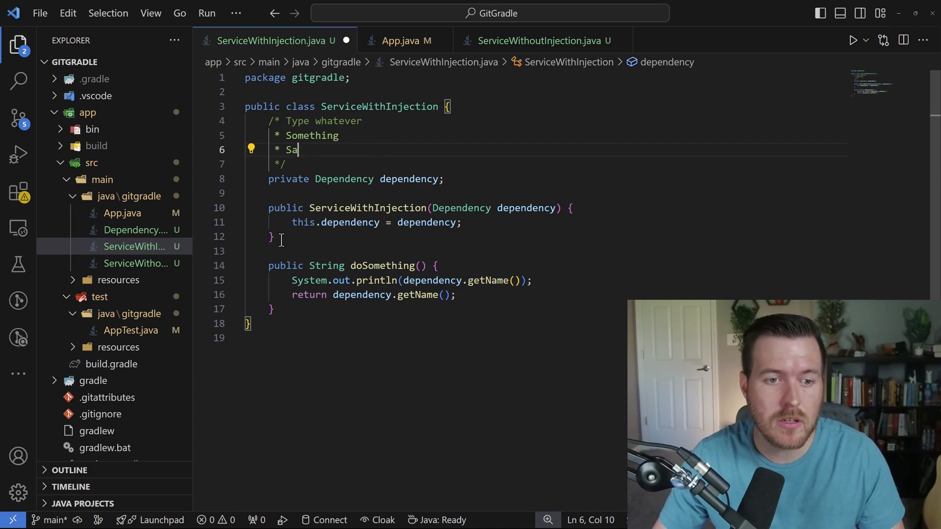
Comment out the three constructor lines with // via Ctrl+/.
drag(268, 208, 275, 236)
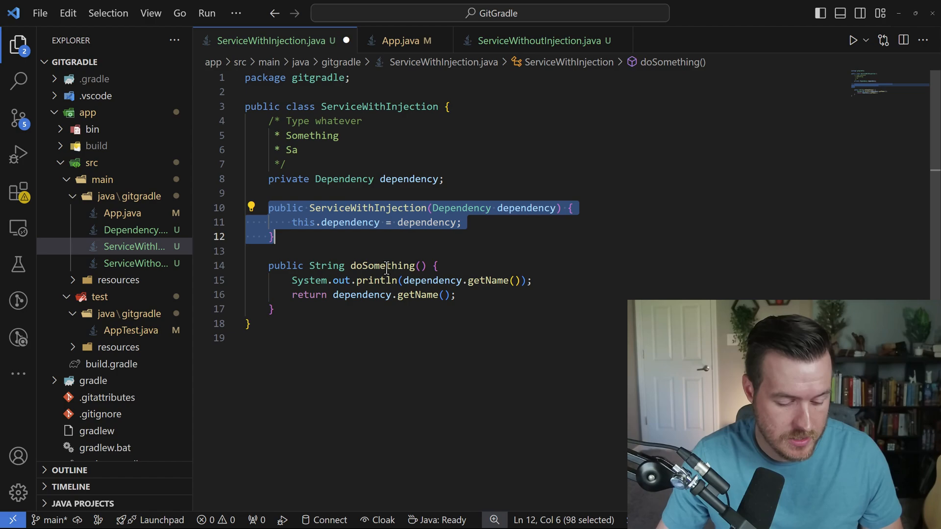
key(ctrl+/)
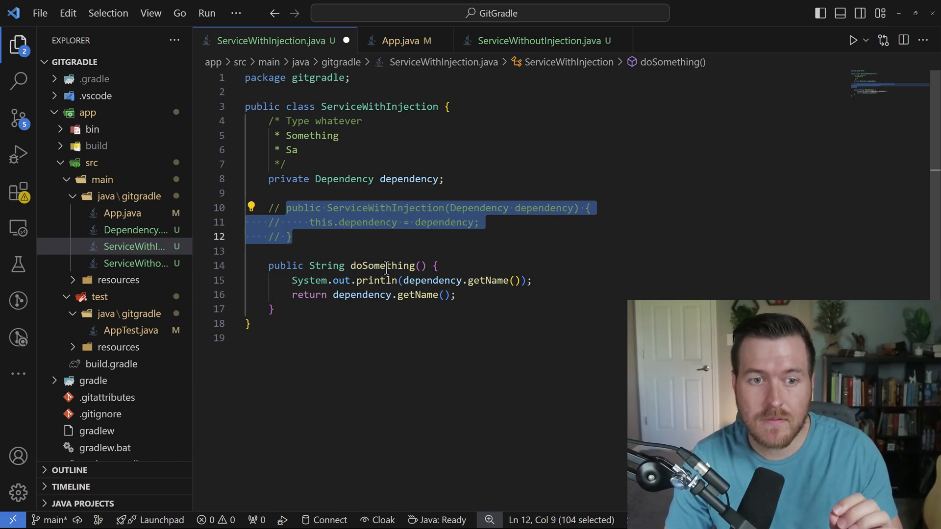